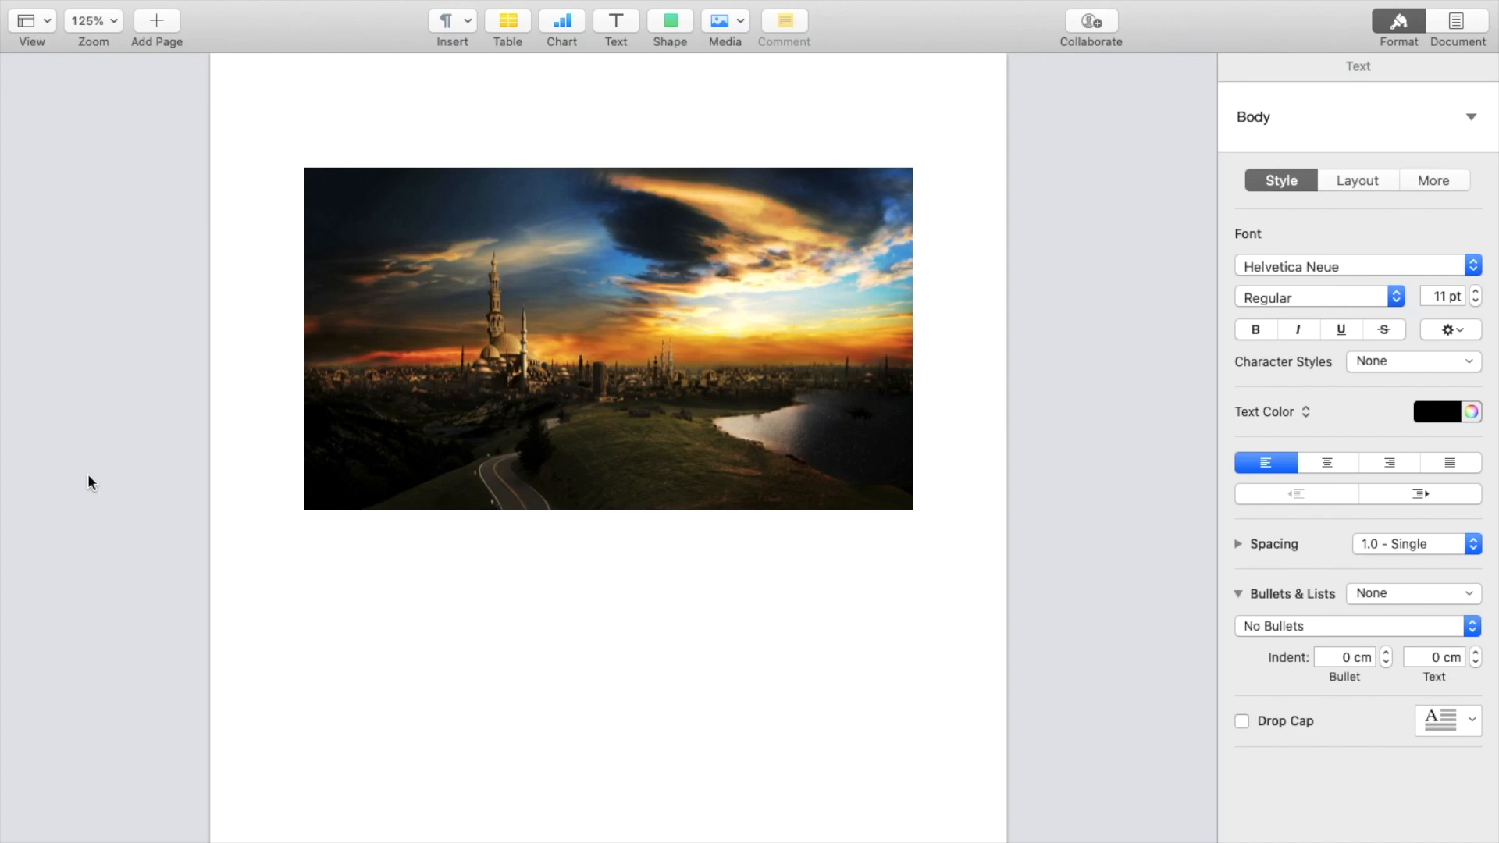
# - Select the skyline photo to show its image styling options
pyautogui.click(304, 534)
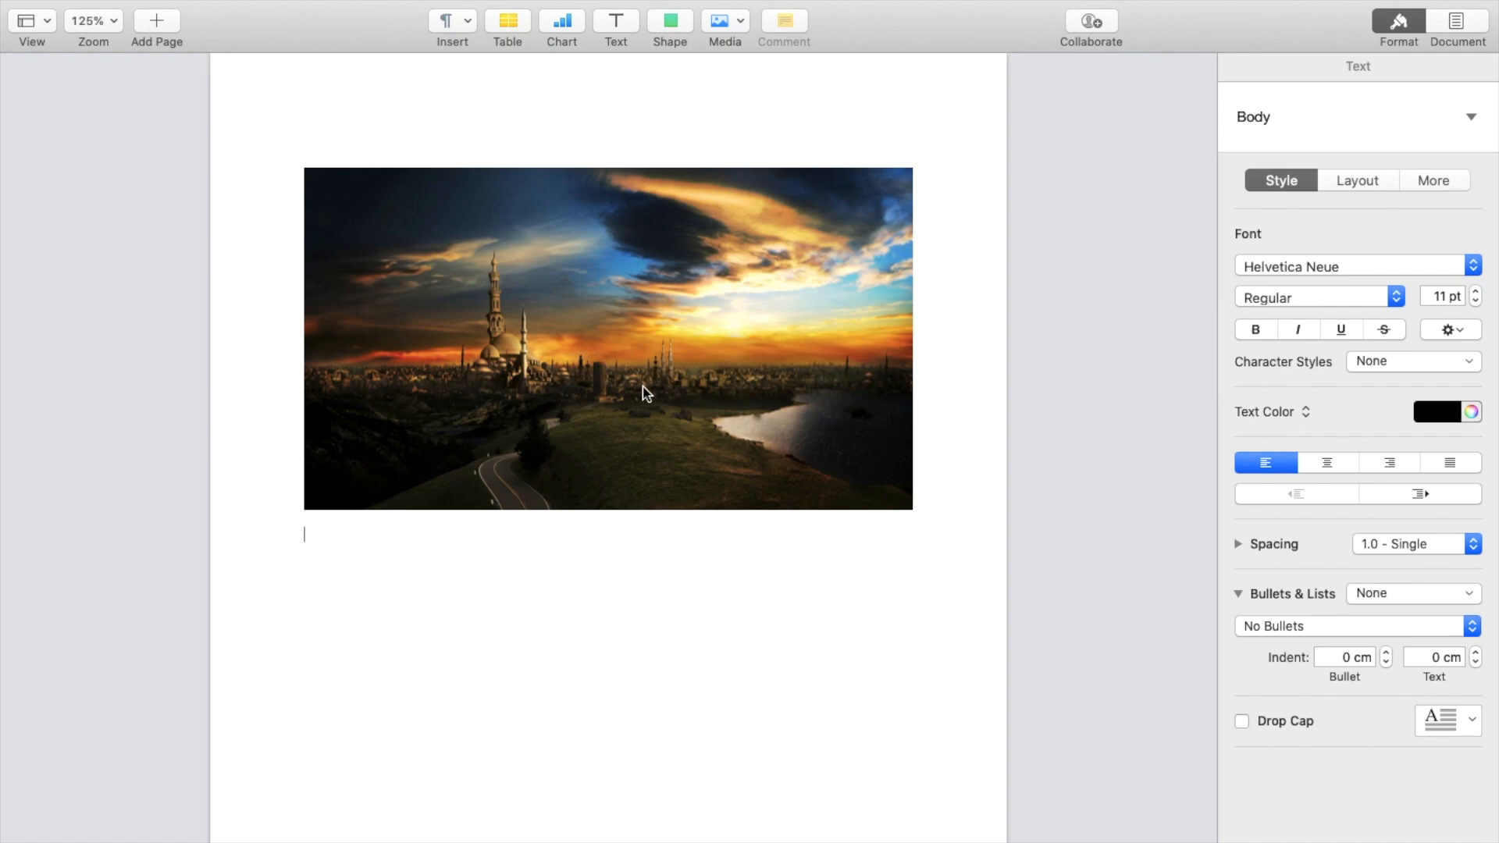
pyautogui.click(608, 337)
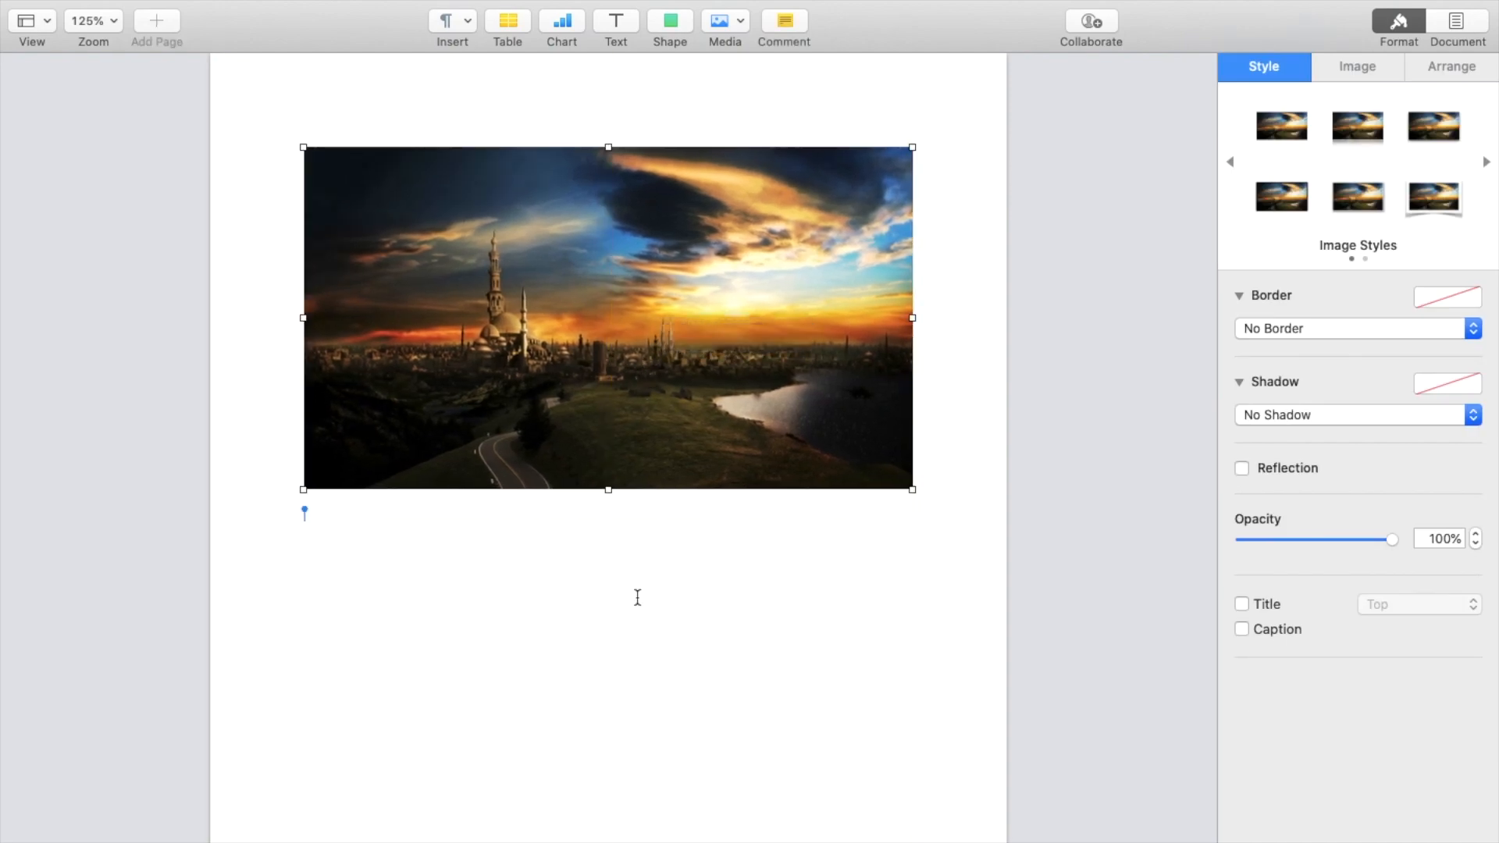
pyautogui.moveTo(693, 361)
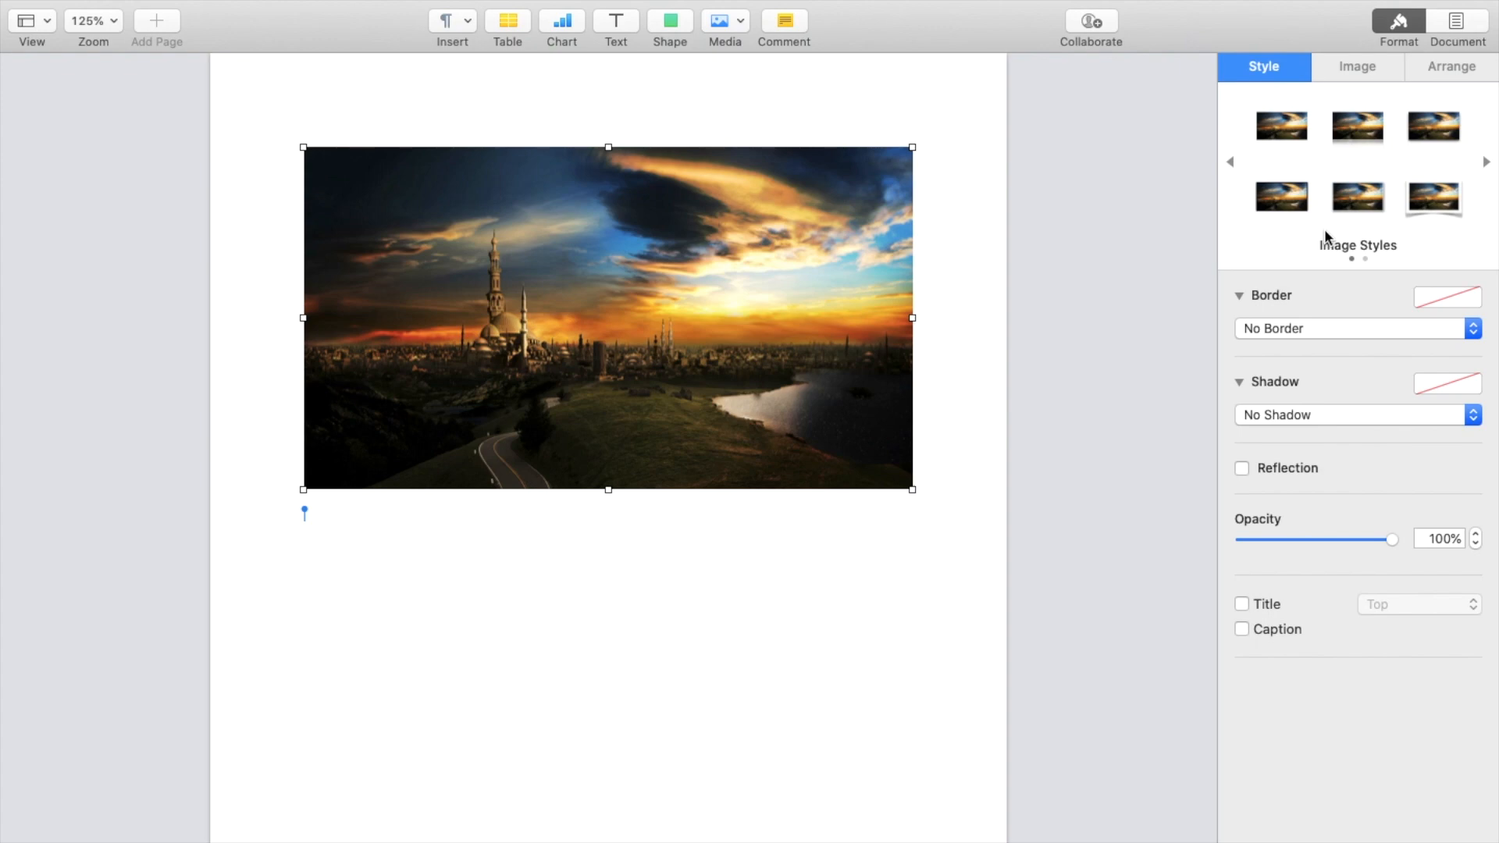
pyautogui.moveTo(1298, 469)
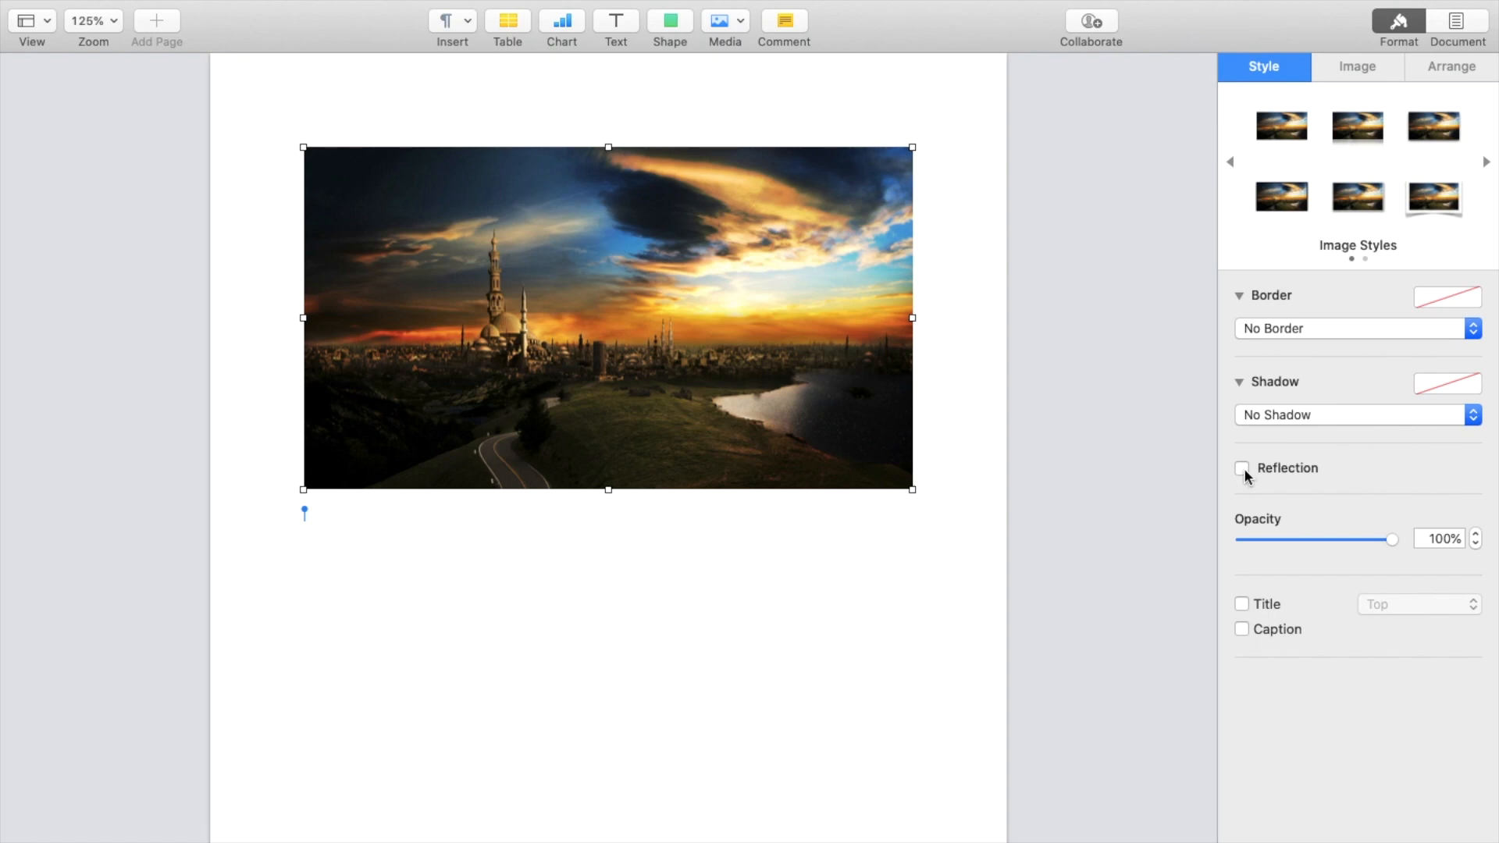
pyautogui.moveTo(1241, 467)
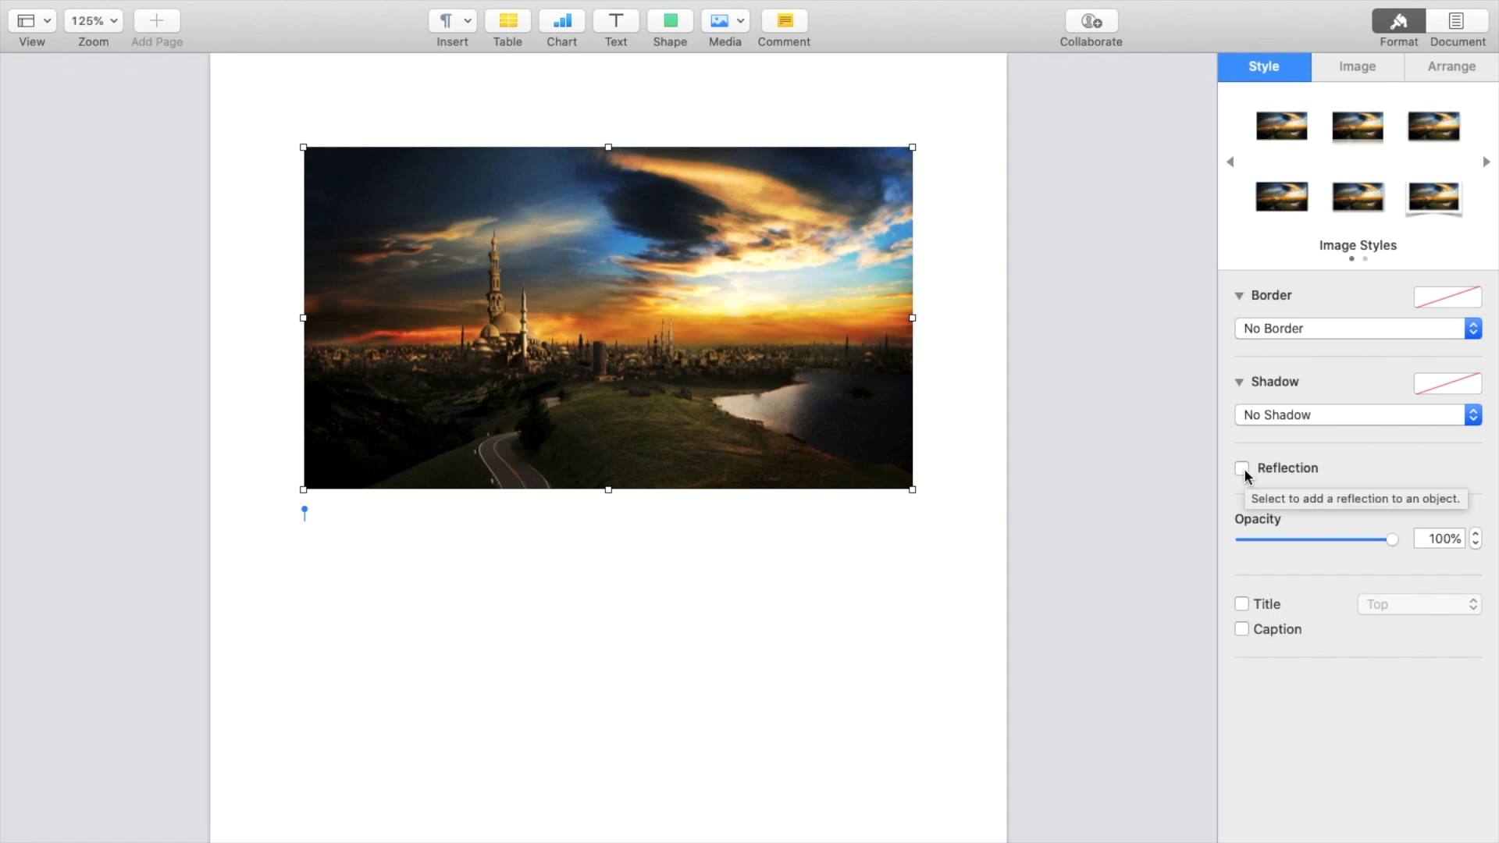
# - Turn on the photo's reflection and vary its strength, ending at 100%
pyautogui.click(1242, 468)
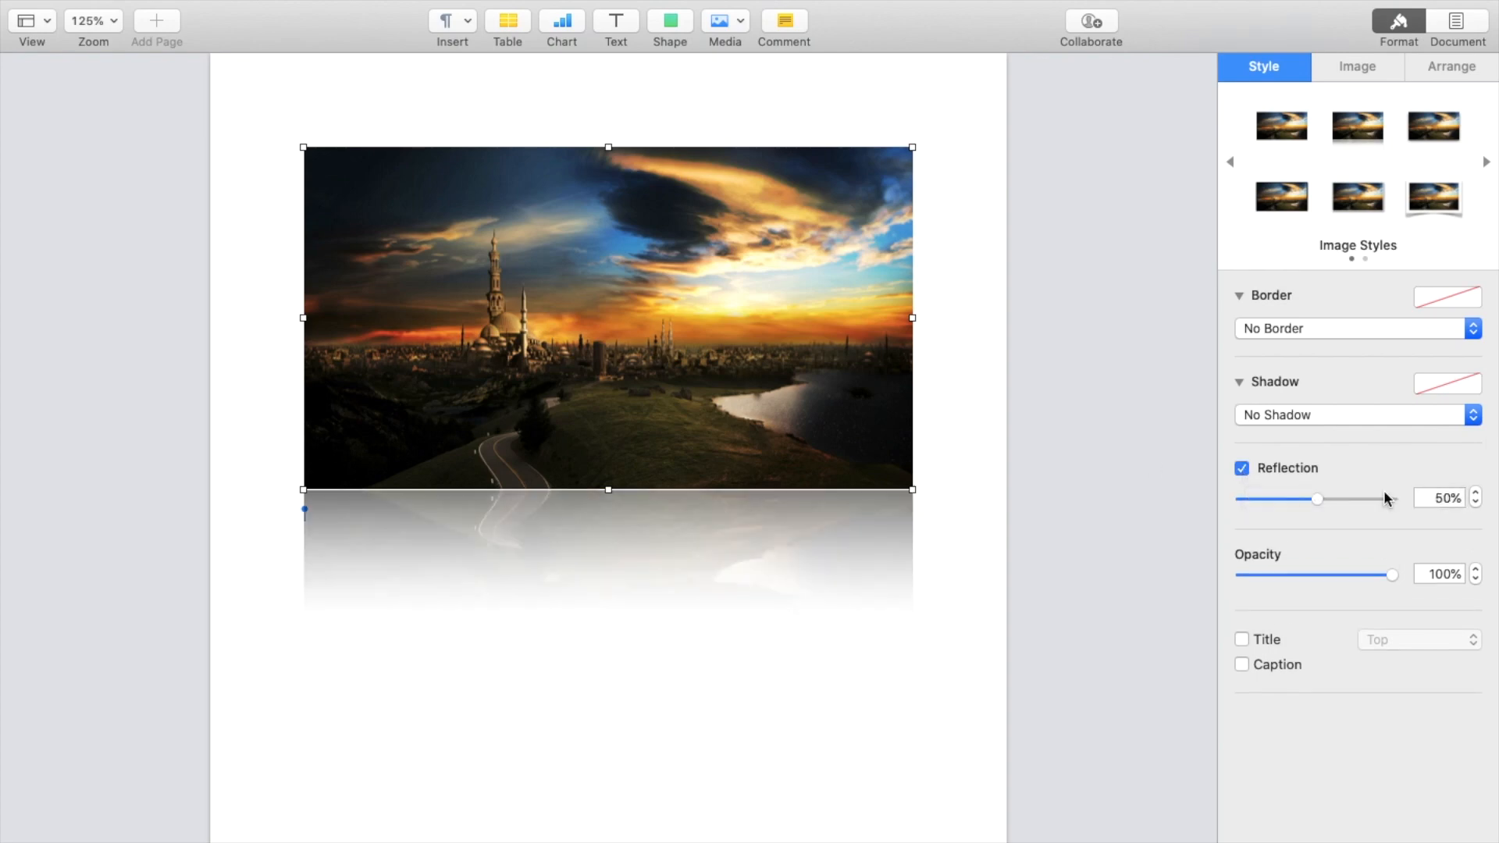
pyautogui.moveTo(1317, 501)
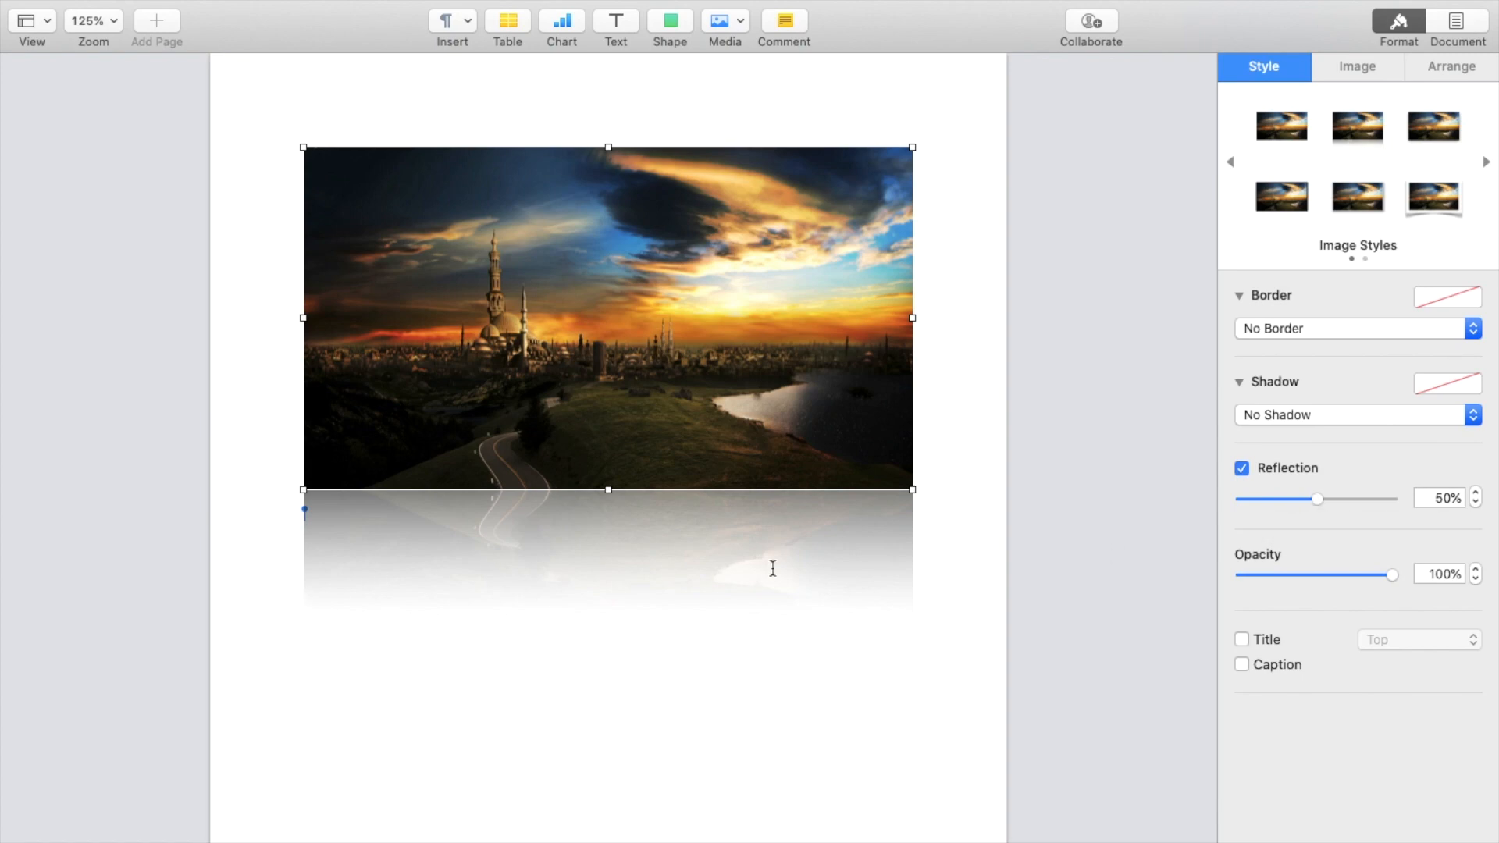
pyautogui.moveTo(1317, 498); pyautogui.dragTo(1348, 499)
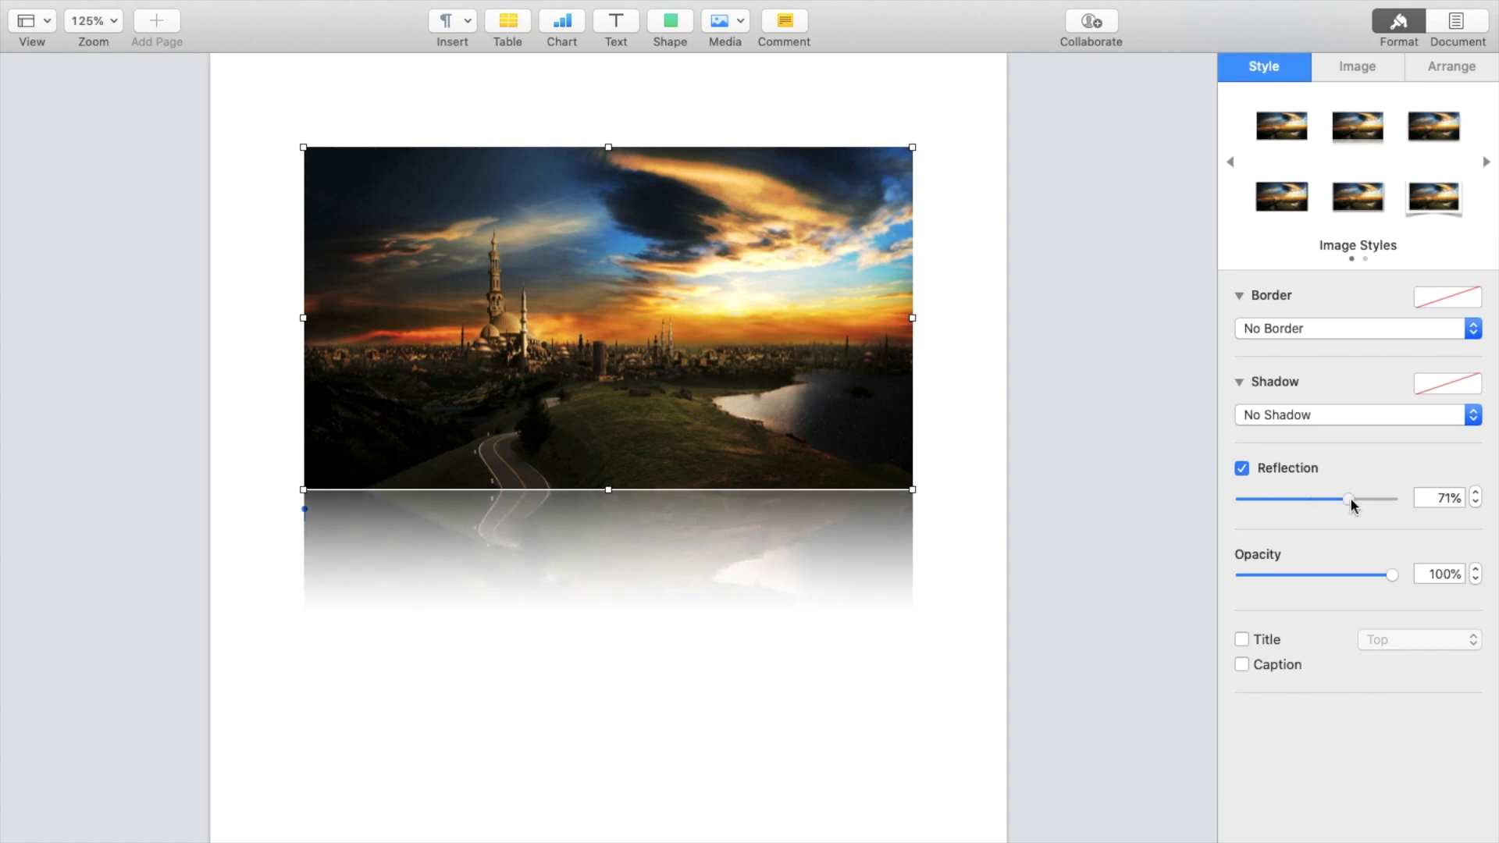
pyautogui.moveTo(1348, 498); pyautogui.dragTo(1392, 499)
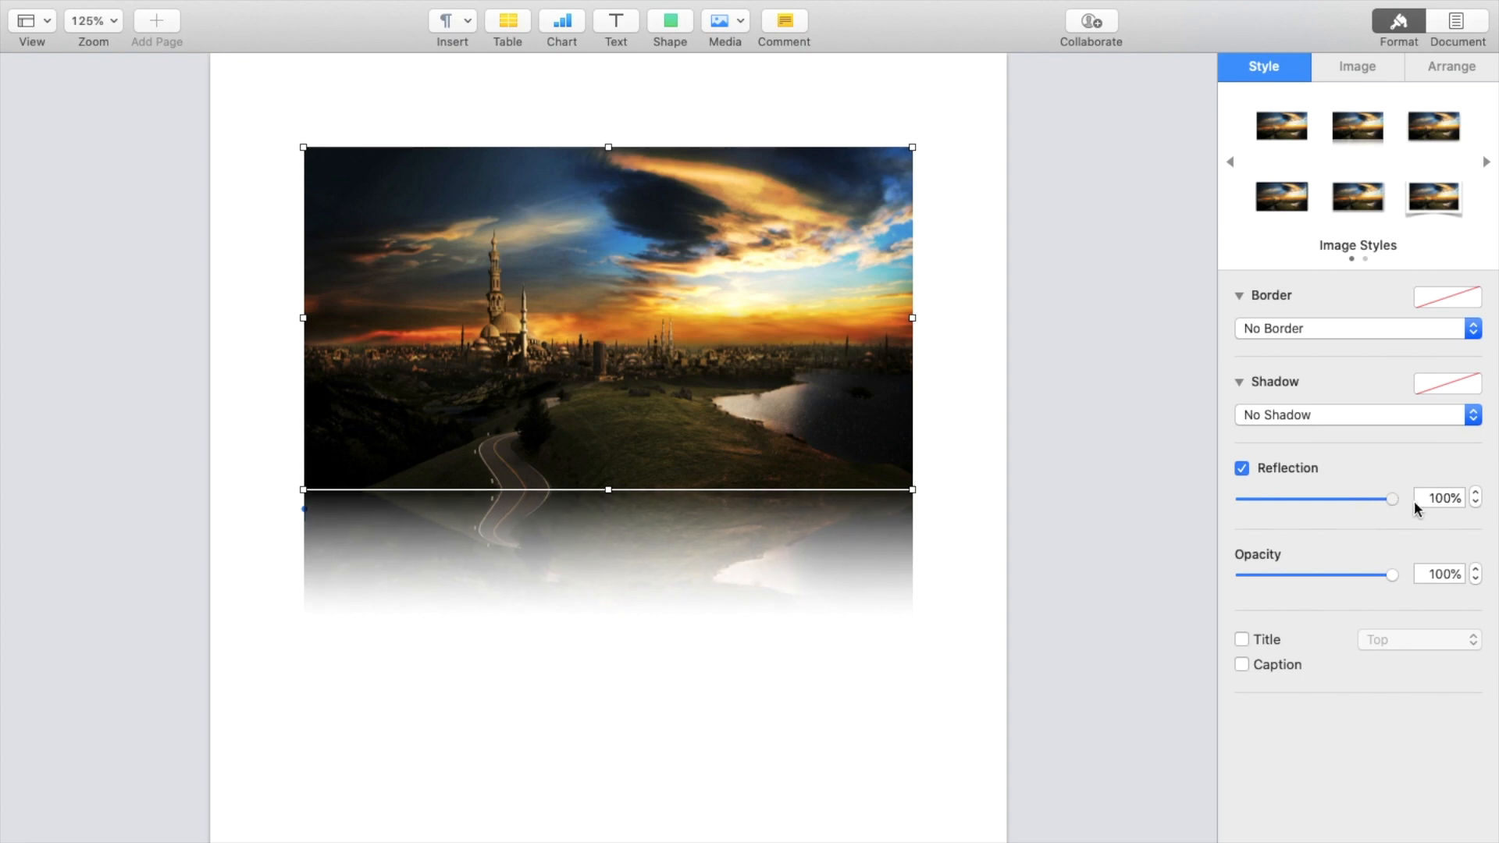
pyautogui.moveTo(1393, 499); pyautogui.dragTo(1246, 499)
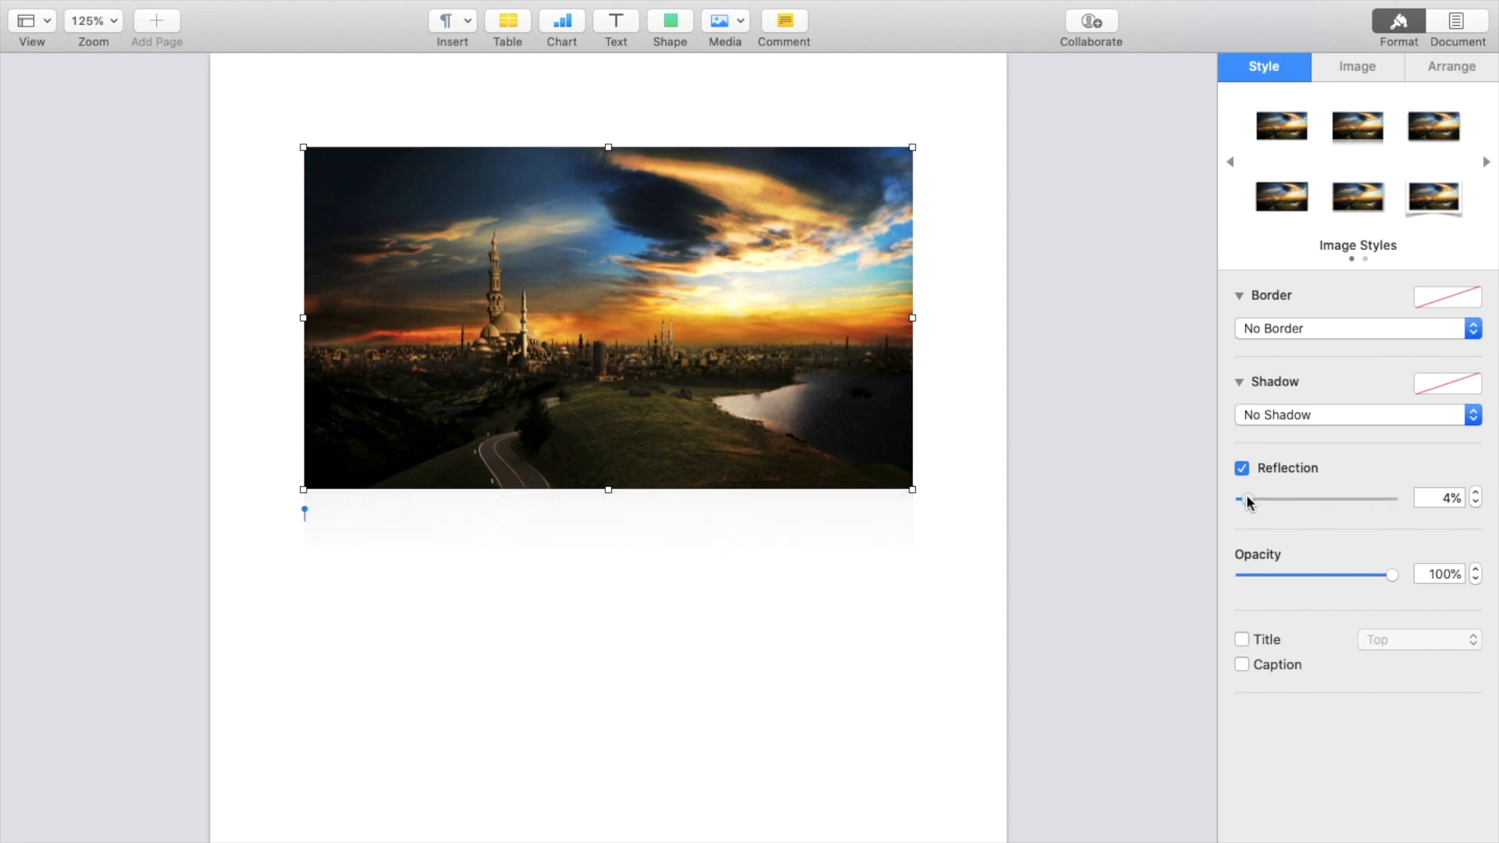
pyautogui.moveTo(1247, 498); pyautogui.dragTo(1391, 498)
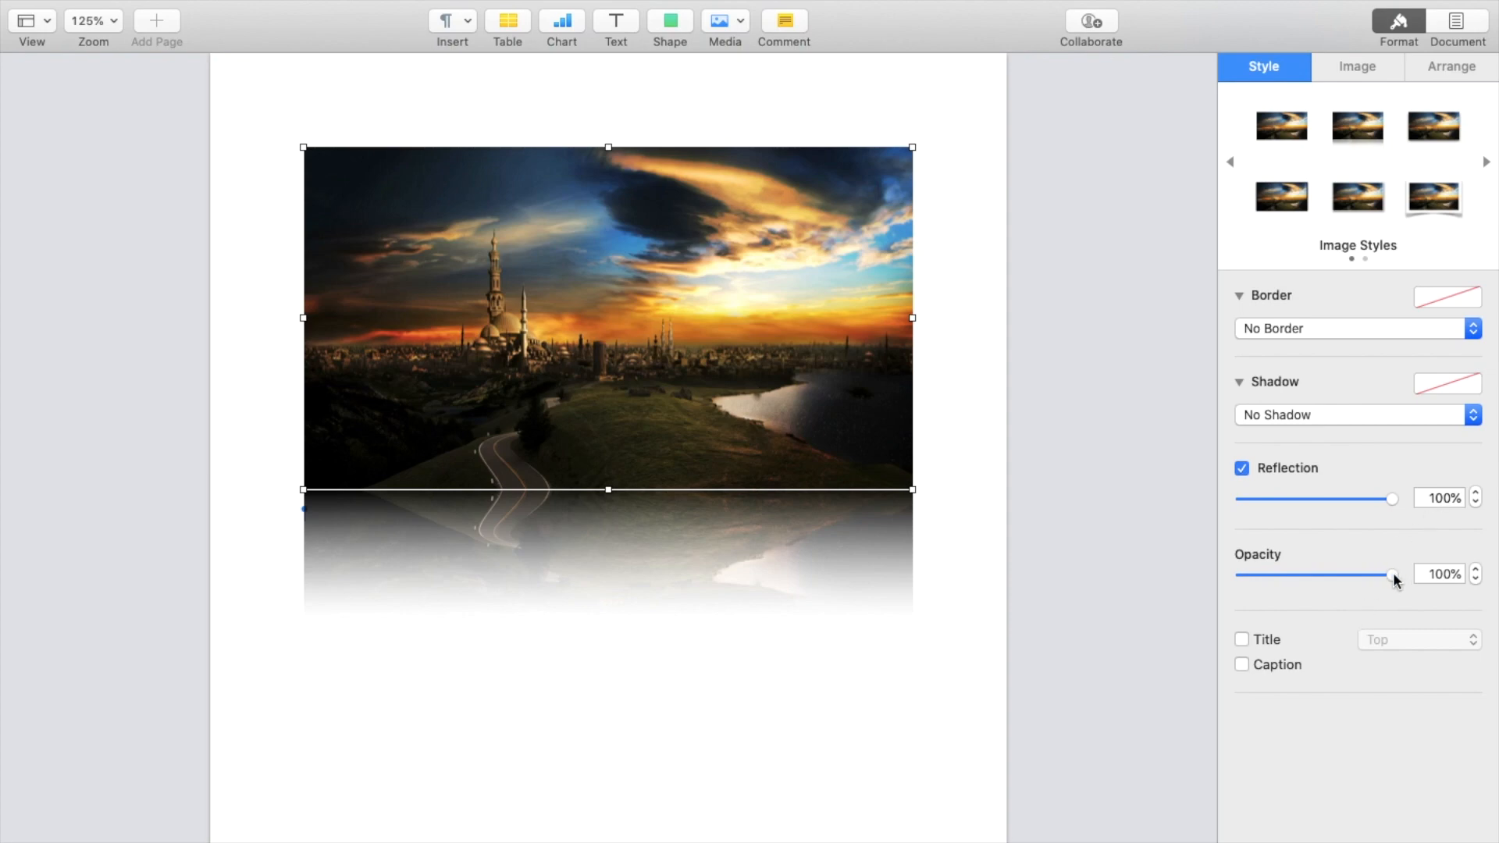
pyautogui.moveTo(1392, 575)
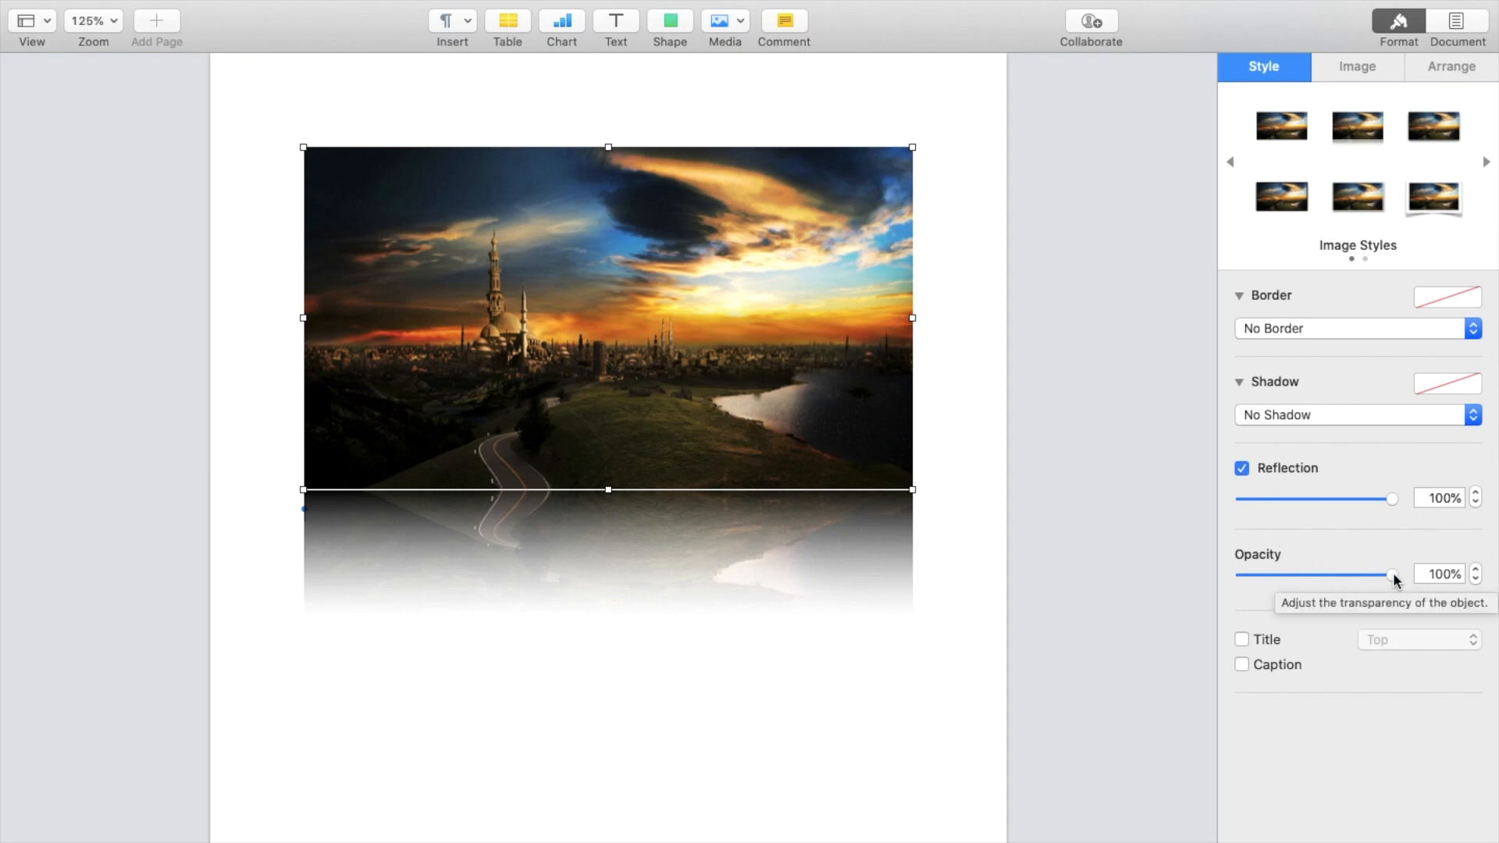
pyautogui.moveTo(1392, 574); pyautogui.dragTo(1319, 574)
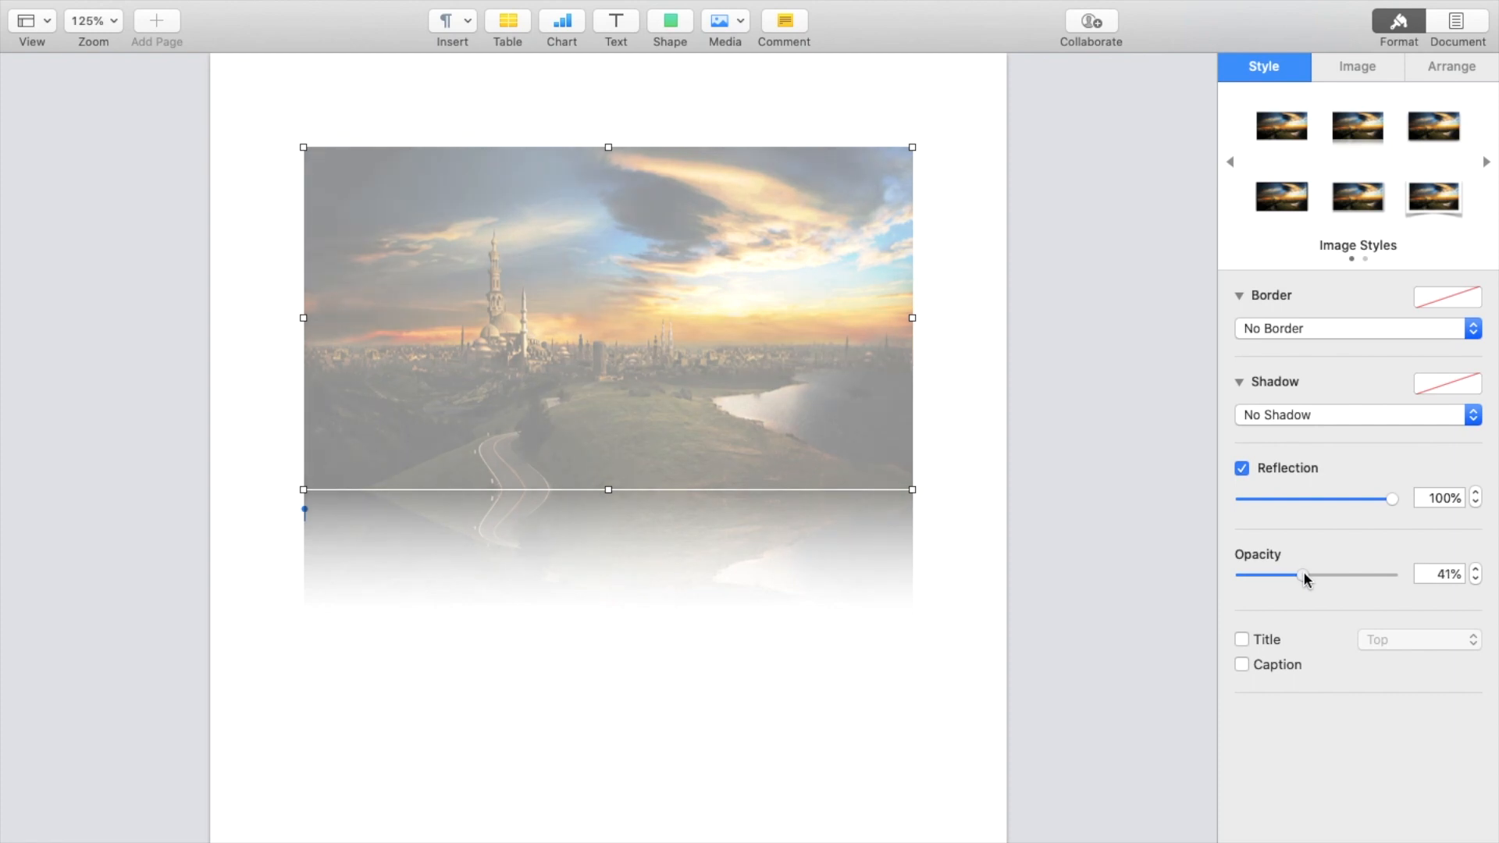
pyautogui.moveTo(1307, 574); pyautogui.dragTo(1264, 574)
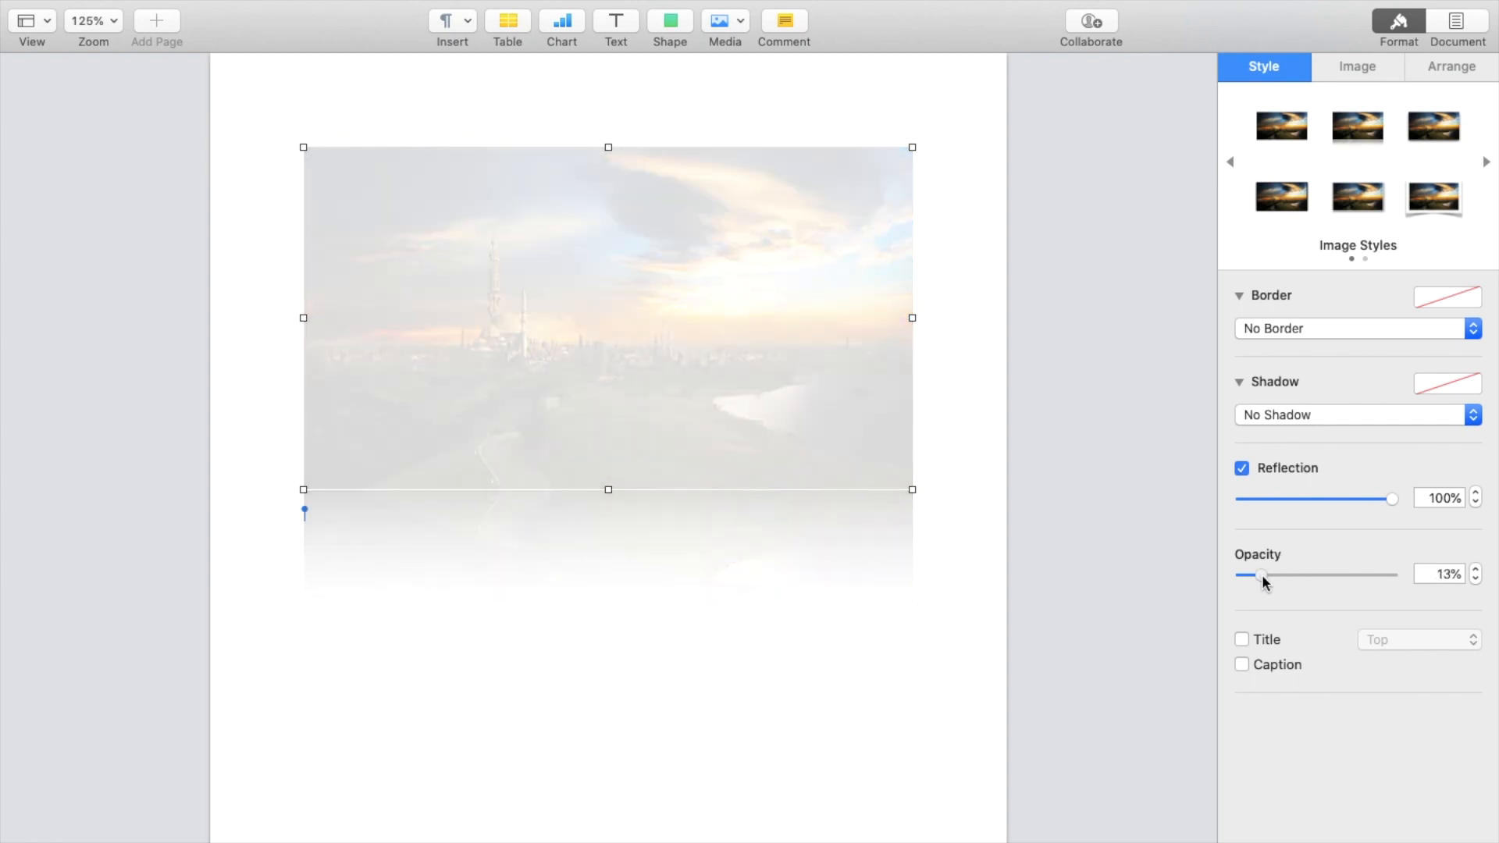
pyautogui.moveTo(1264, 574); pyautogui.dragTo(1391, 575)
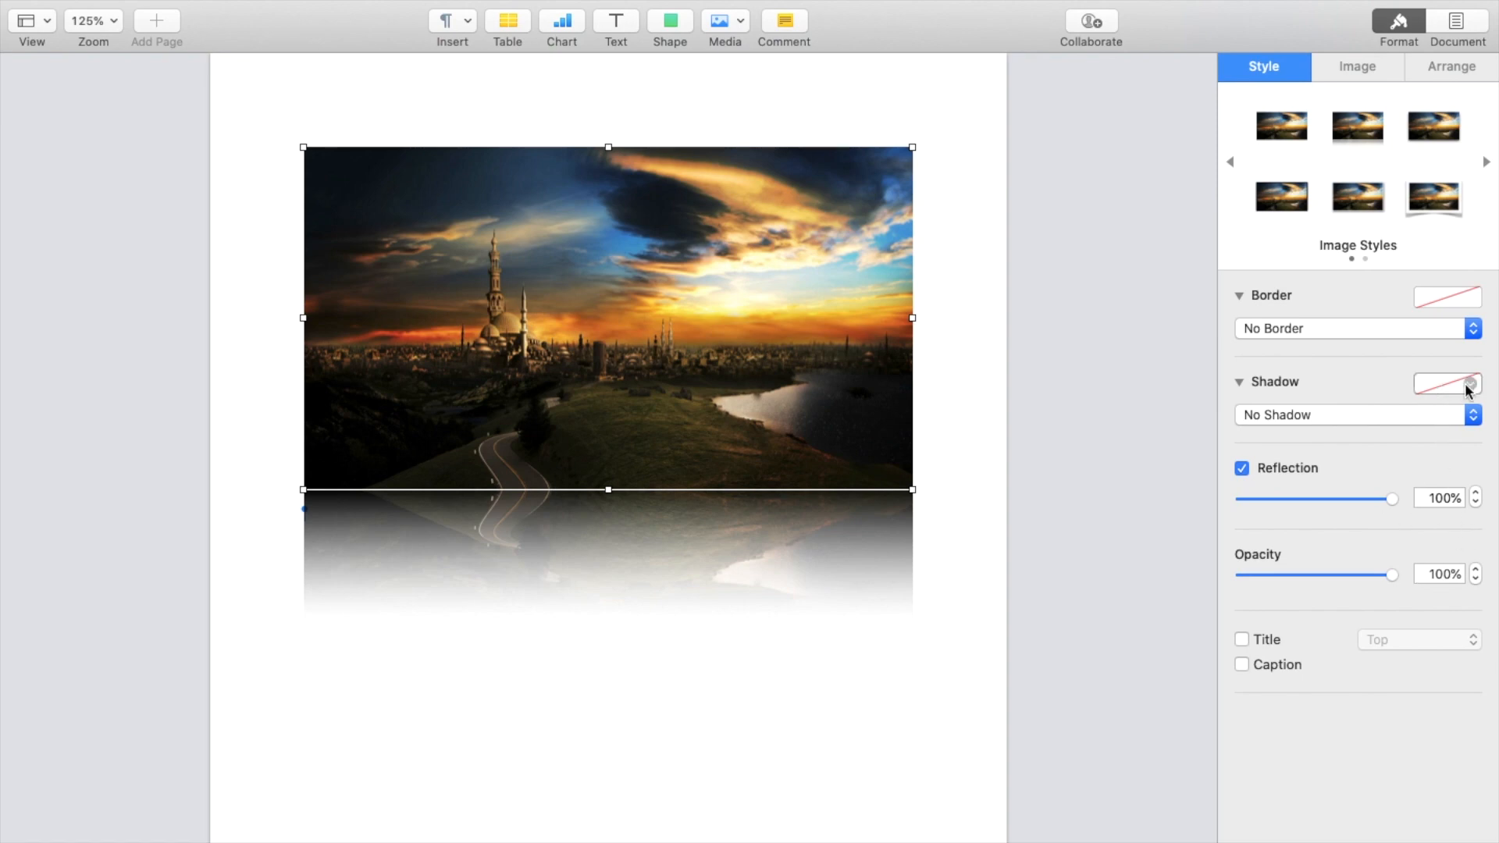
pyautogui.moveTo(1101, 487)
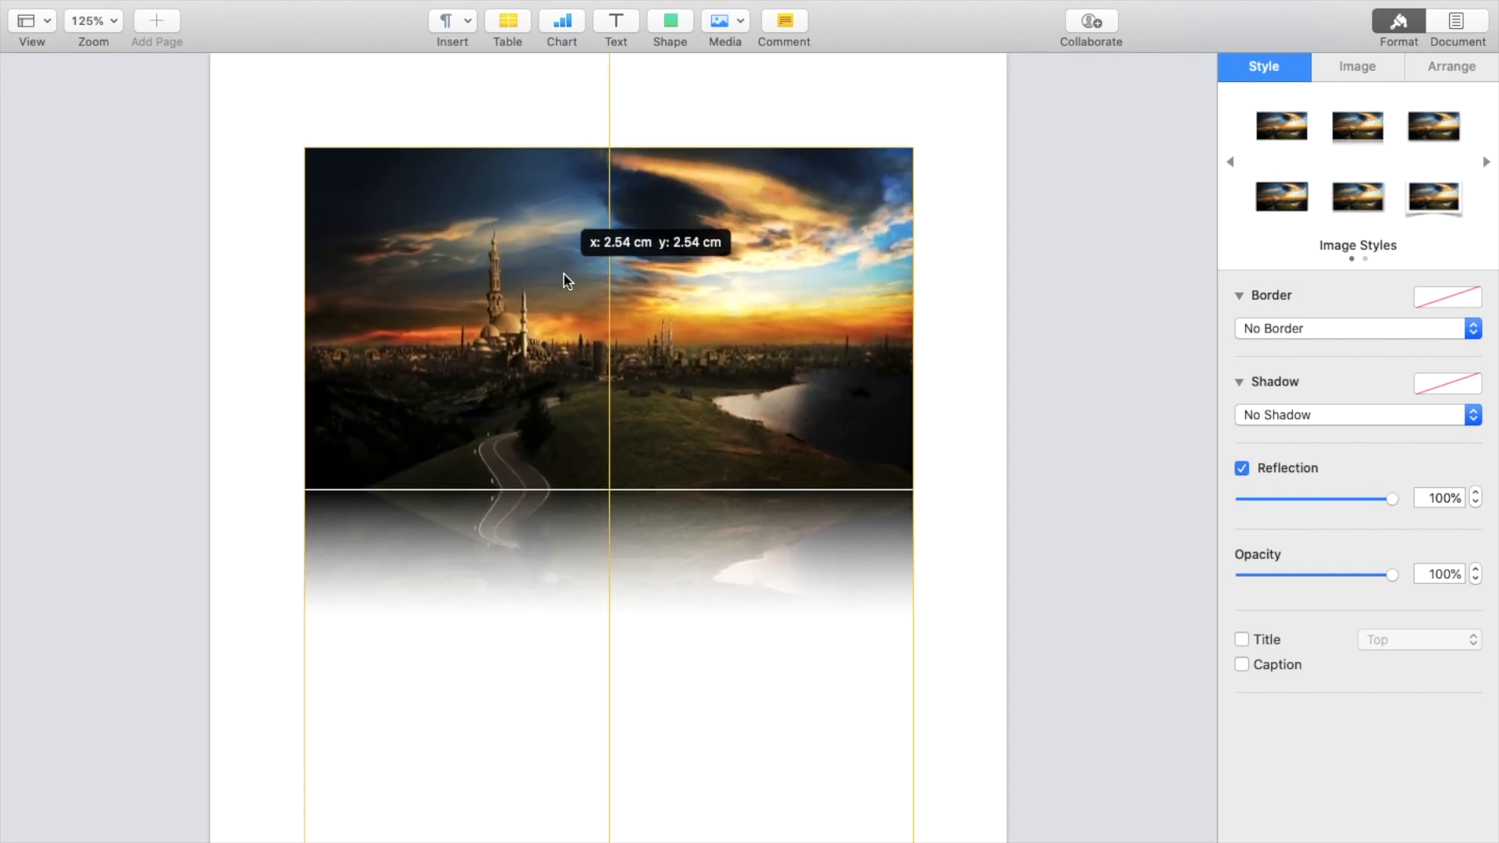
# - Move the reflected skyline photo lower on the page and shrink it
pyautogui.moveTo(563, 280); pyautogui.dragTo(810, 358)
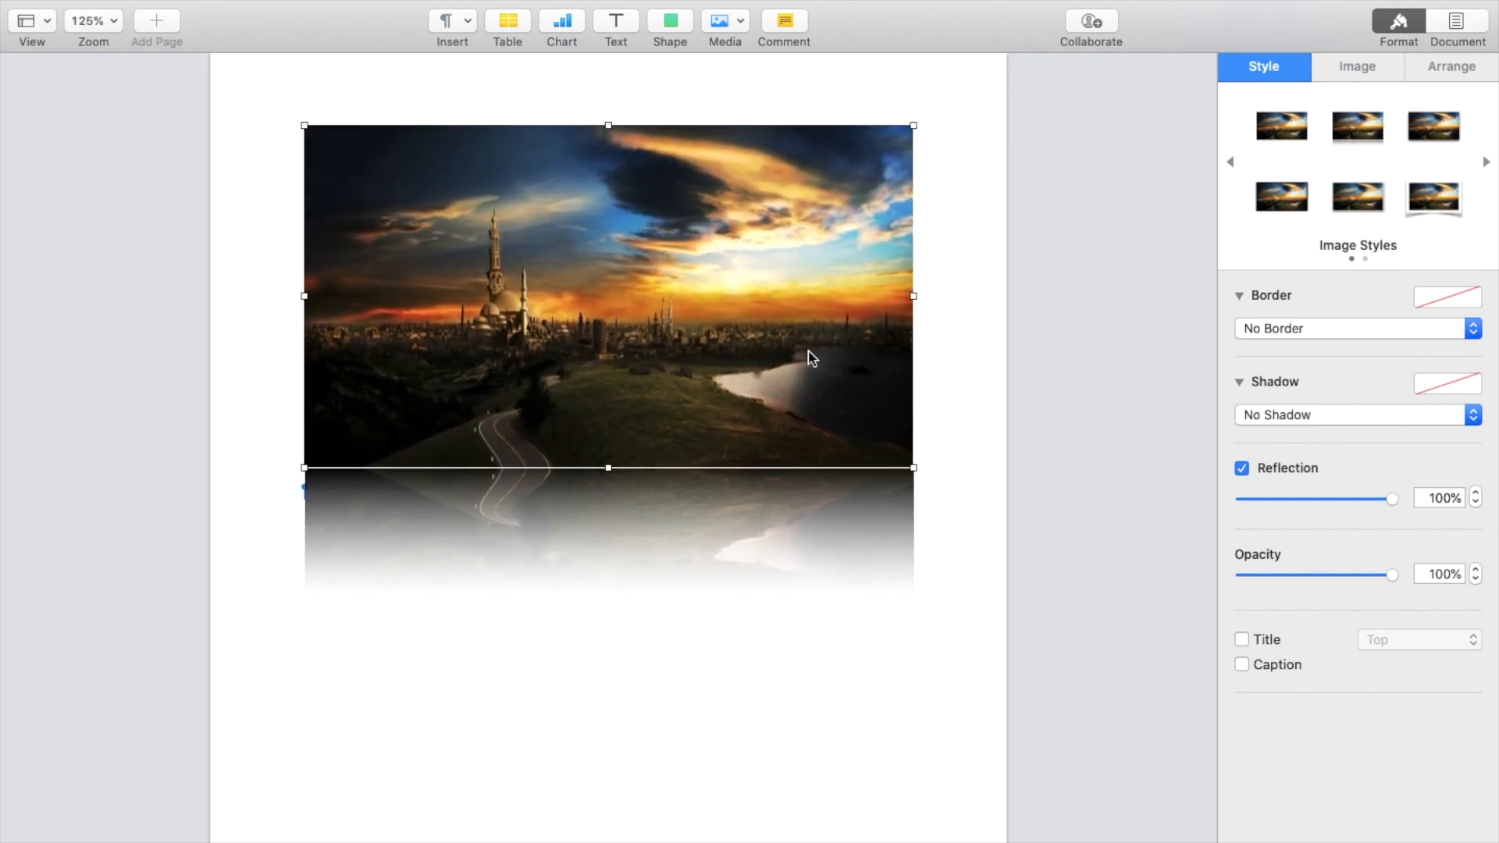
pyautogui.moveTo(810, 357); pyautogui.dragTo(640, 341)
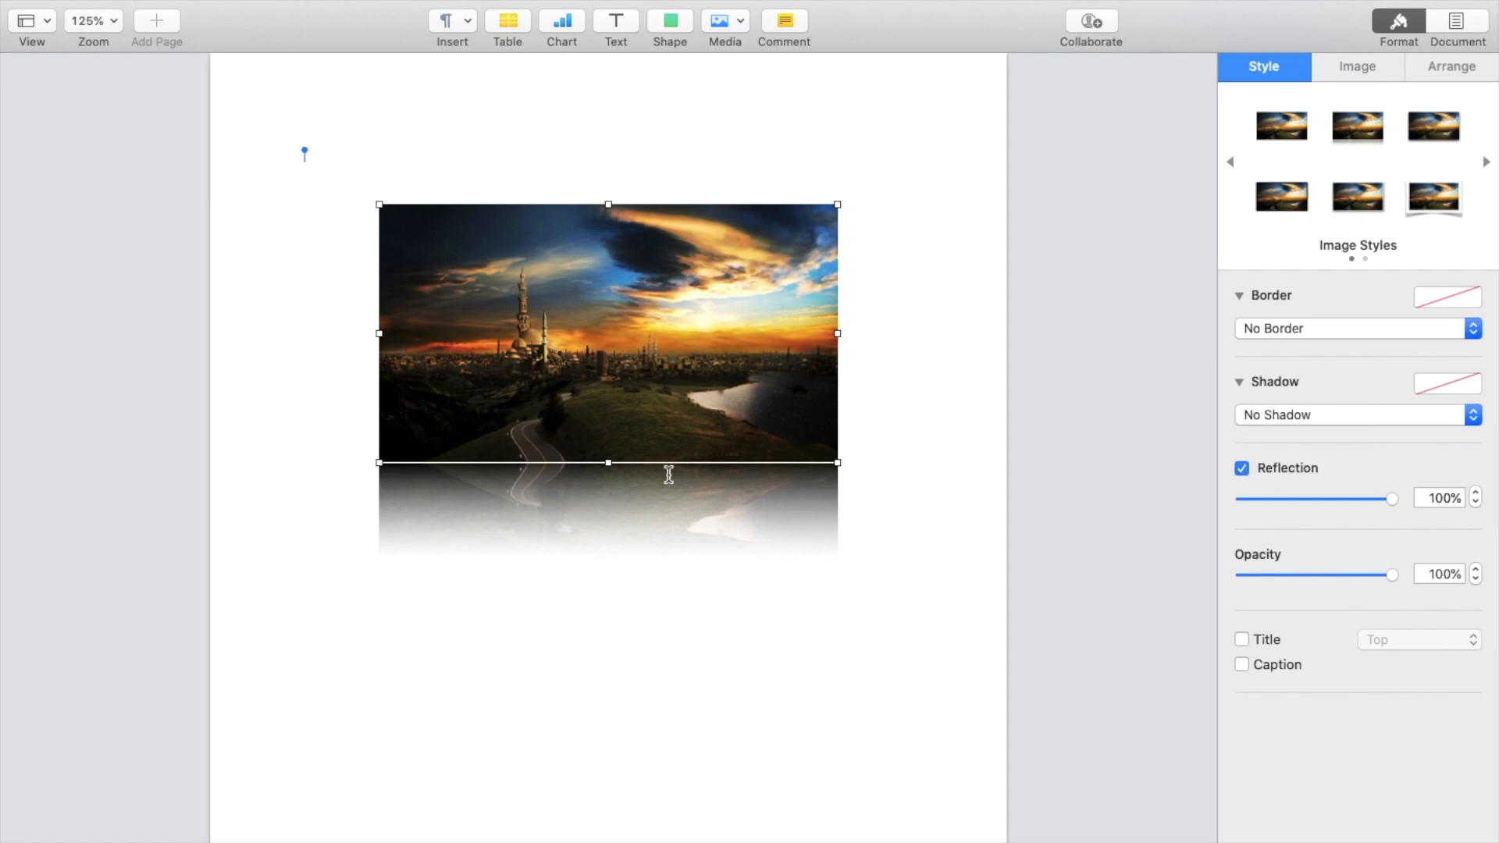
pyautogui.moveTo(783, 622)
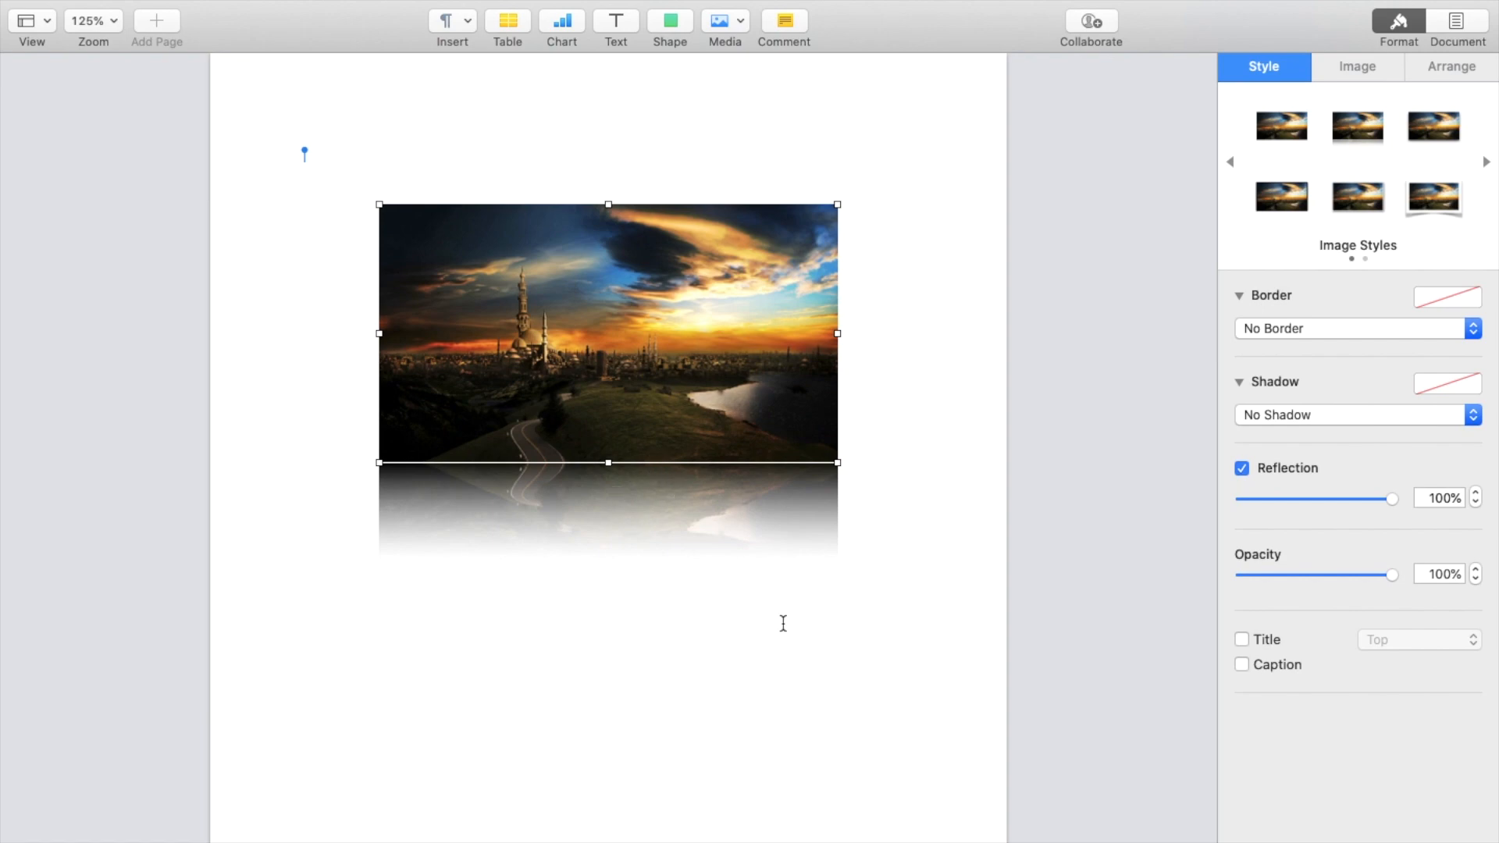